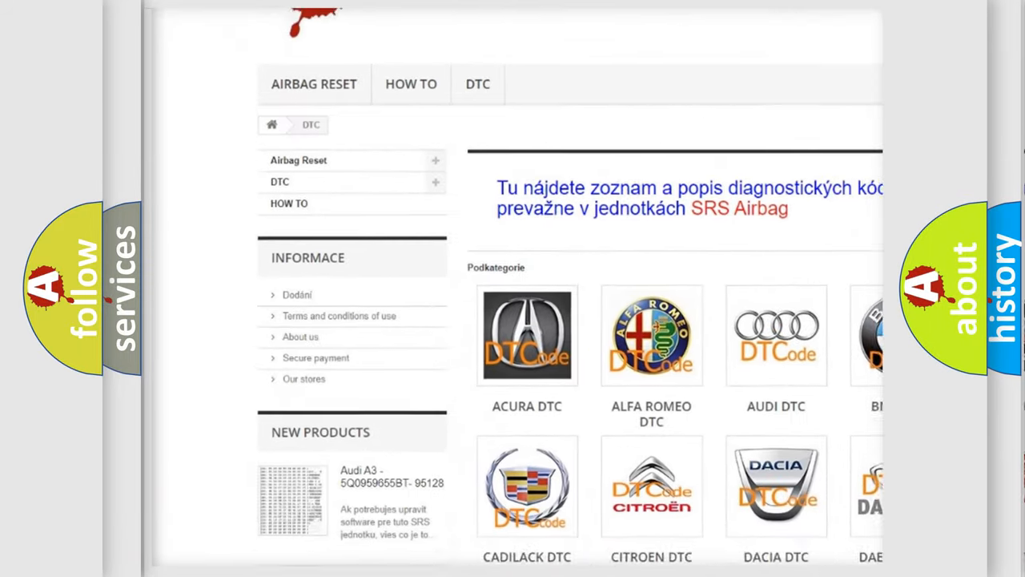
scroll(down, 3)
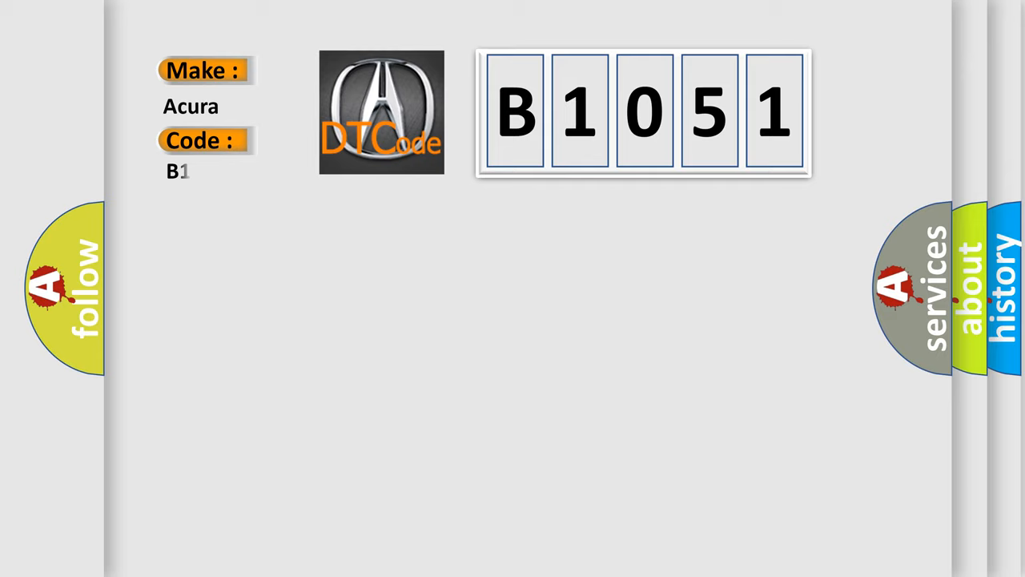
text(051)
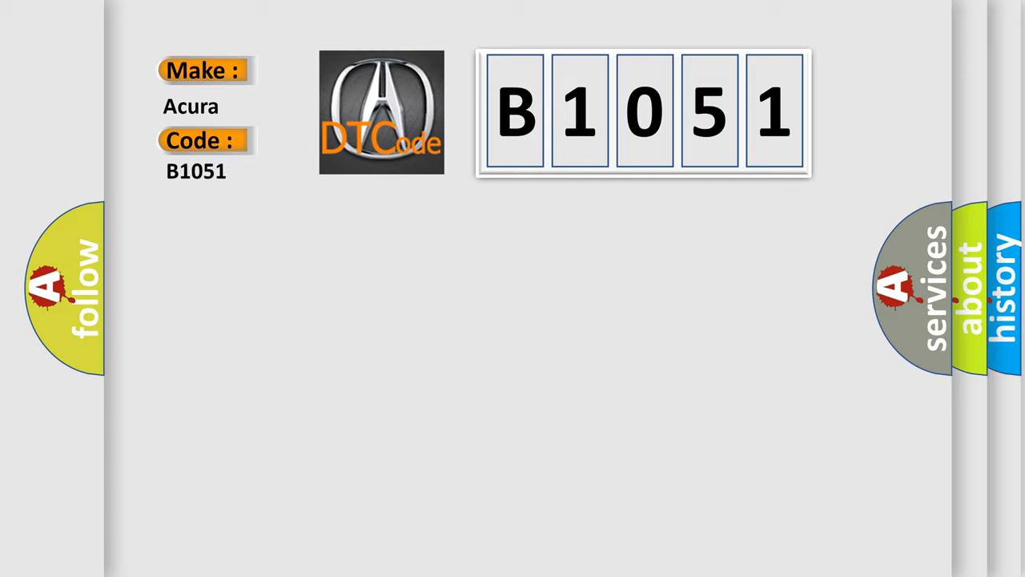